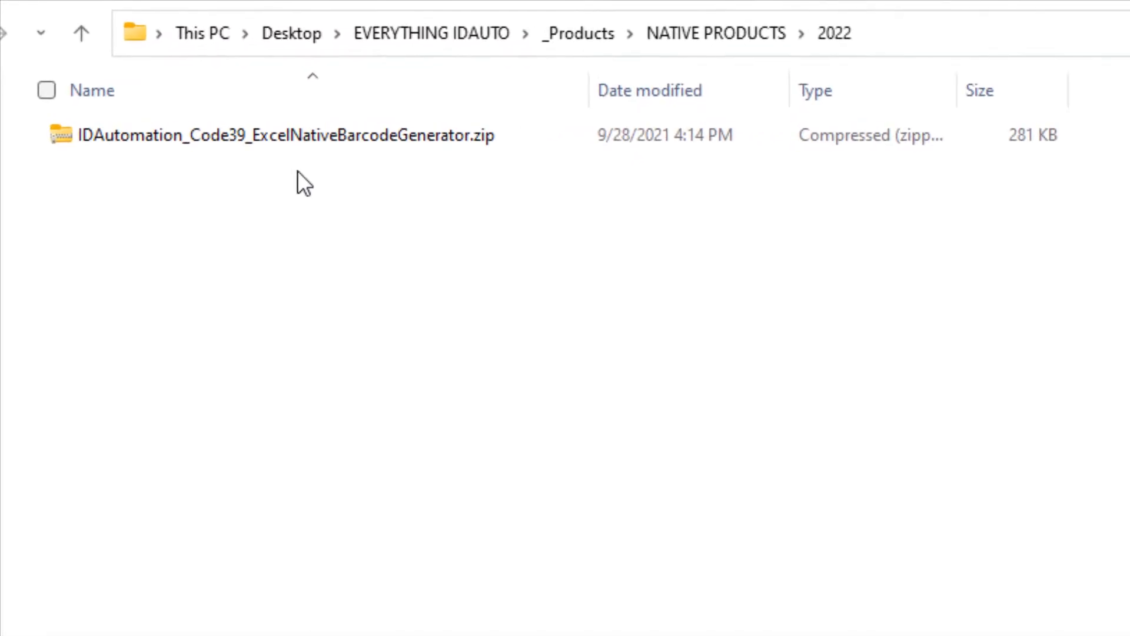
- Extract IDAutomation_Code39_ExcelNativeBarcodeGenerator.zip into the suggested folder of the same name
right_click(282, 137)
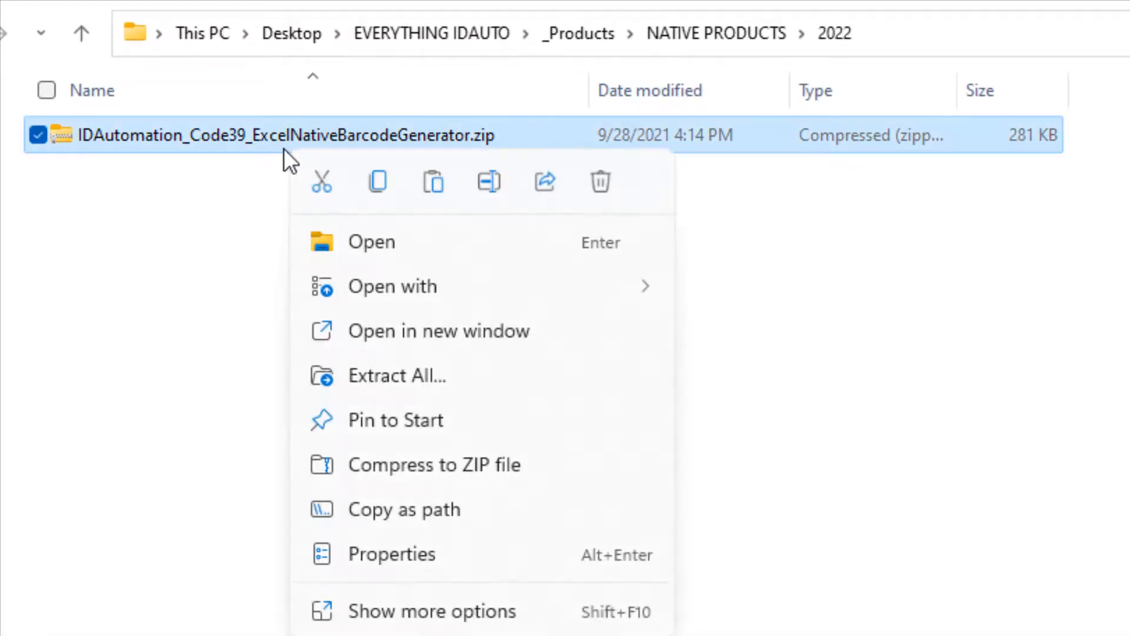
mouse_move(360, 381)
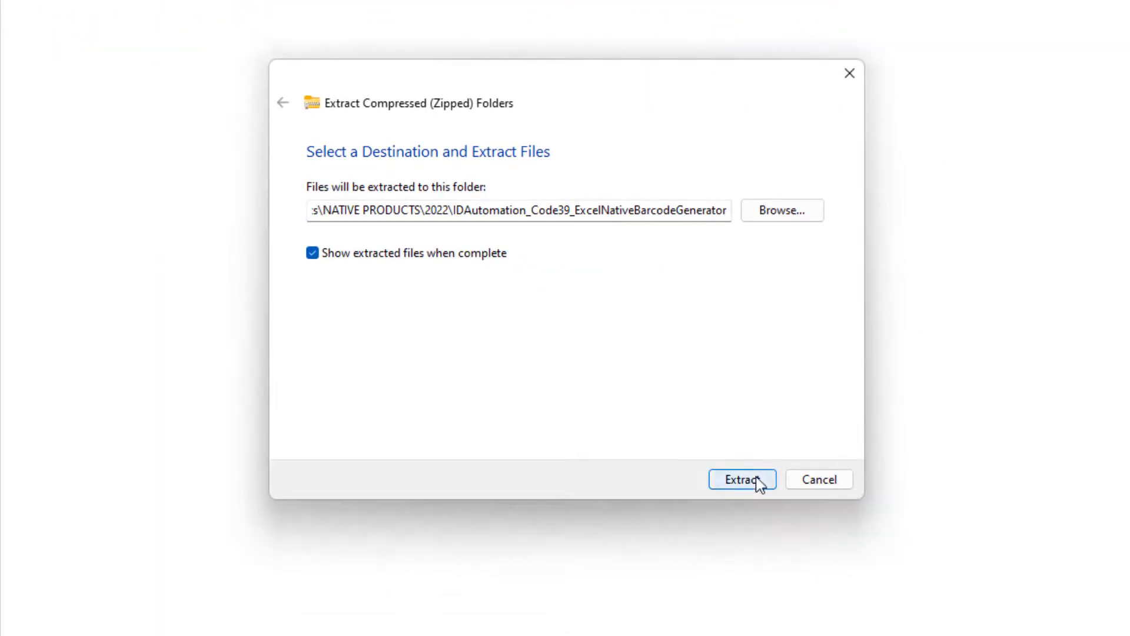
left_click(744, 479)
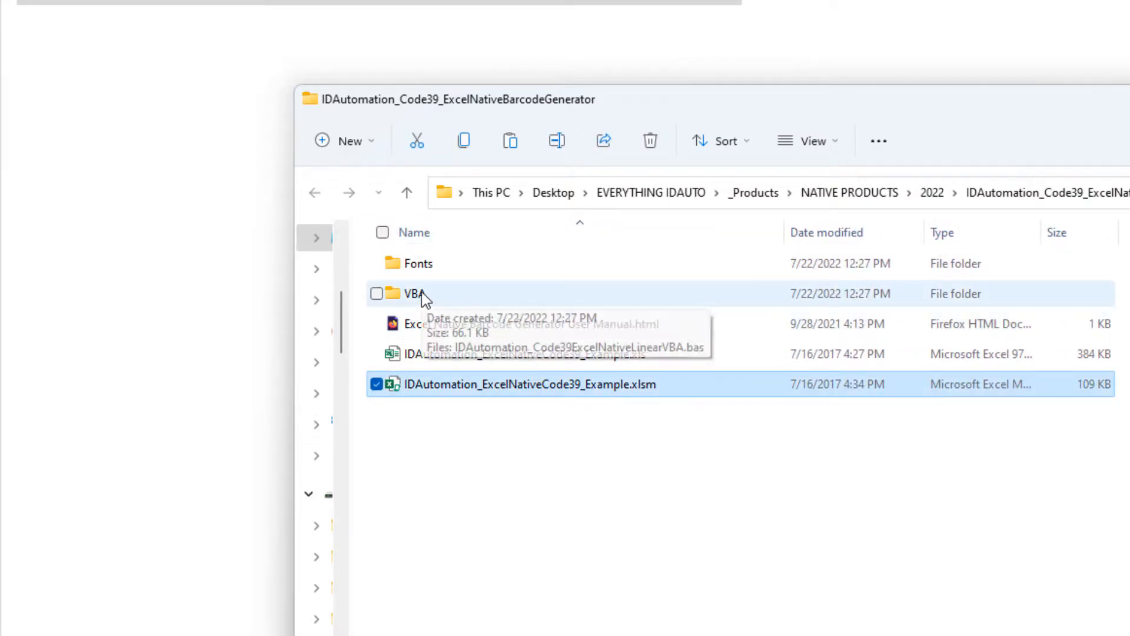
- Go into the VBA folder of the extracted IDAutomation Code39 generator files
double_click(412, 294)
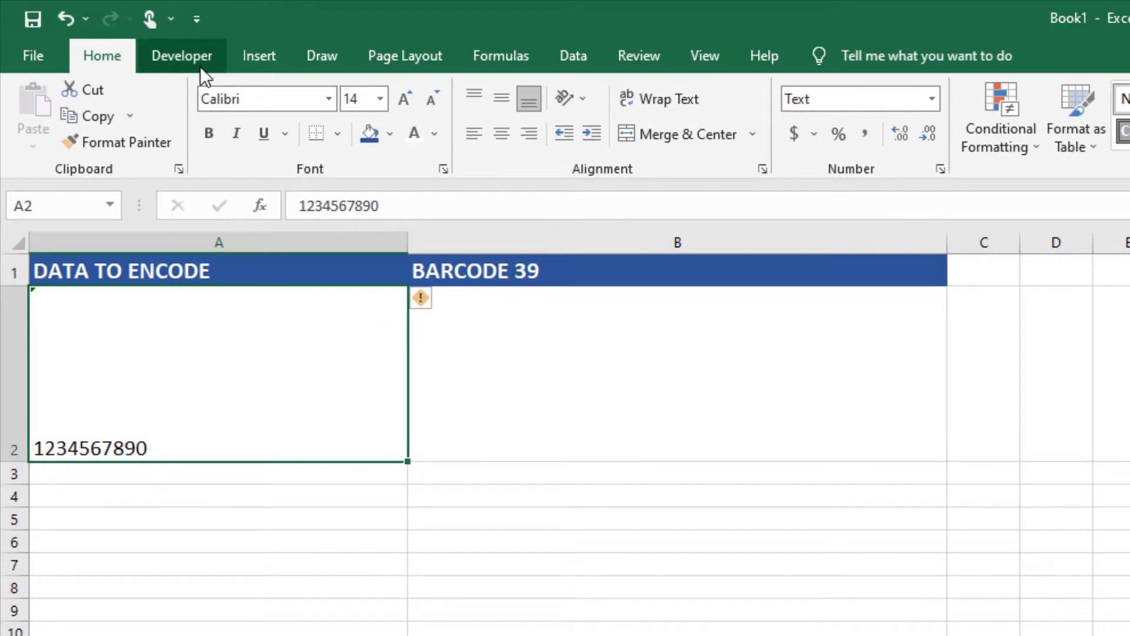
- From the Developer tab, launch the Visual Basic editor and start Import File for Book1
left_click(181, 56)
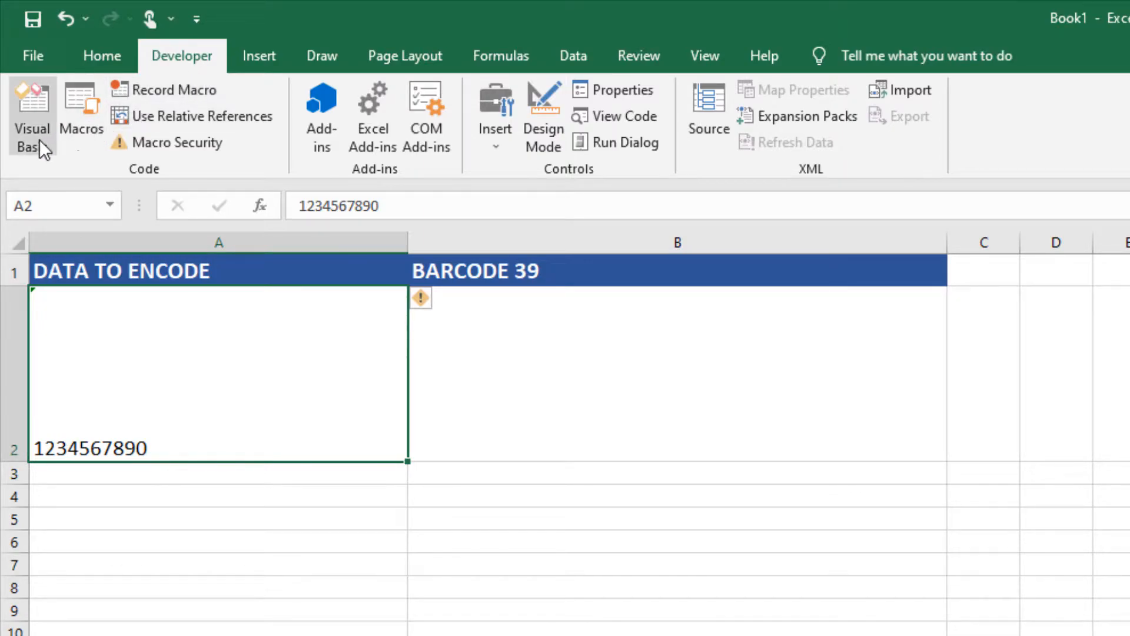
left_click(31, 106)
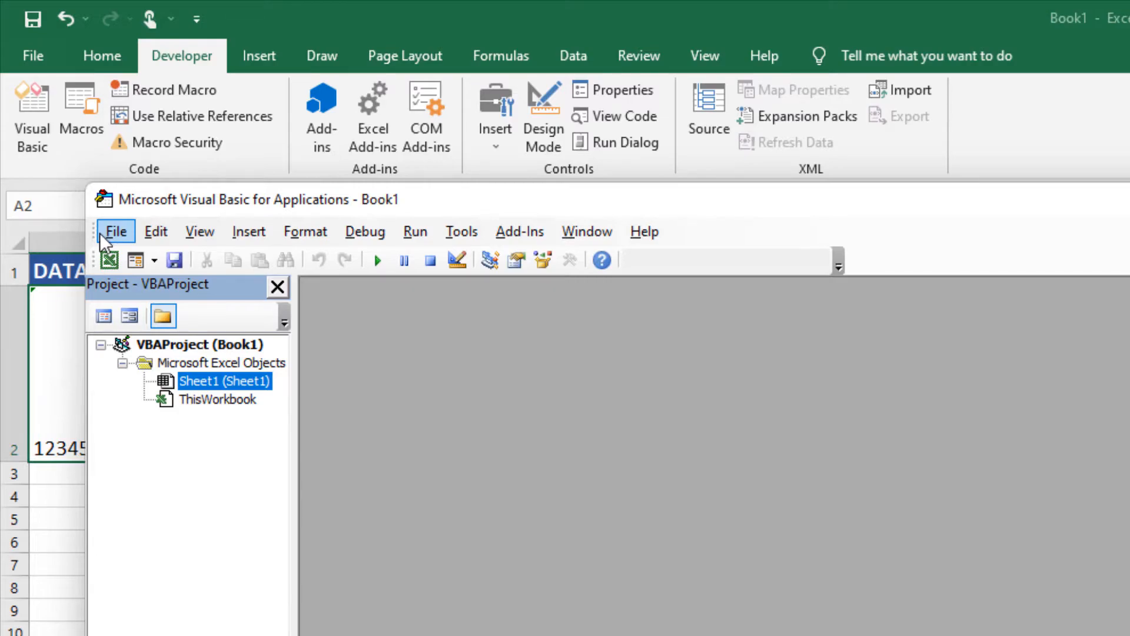
left_click(115, 231)
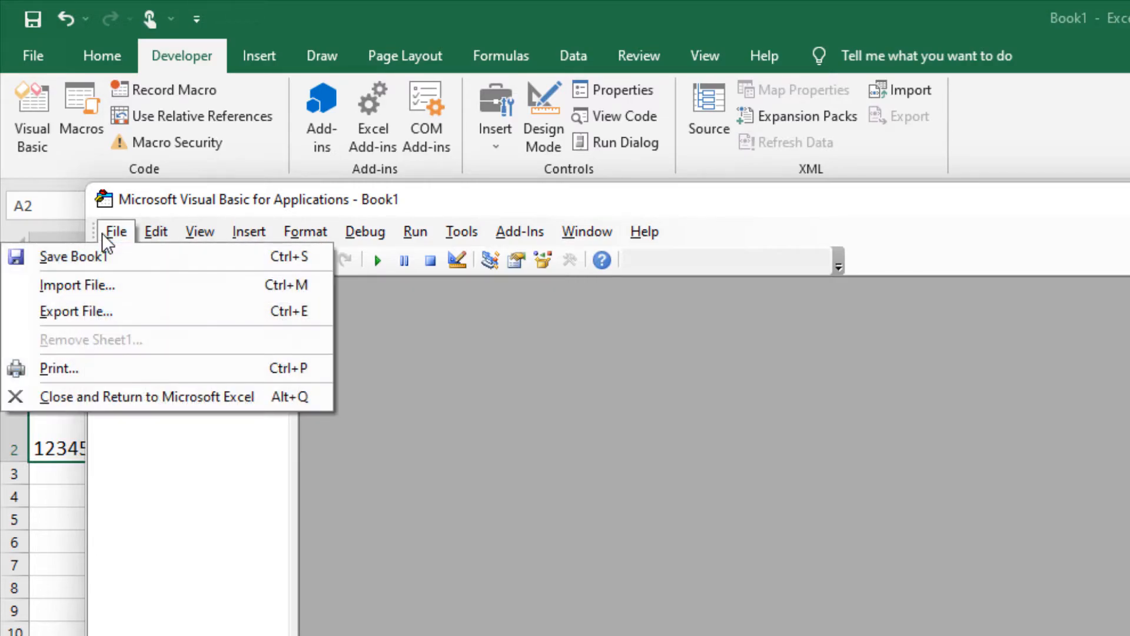
mouse_move(90, 289)
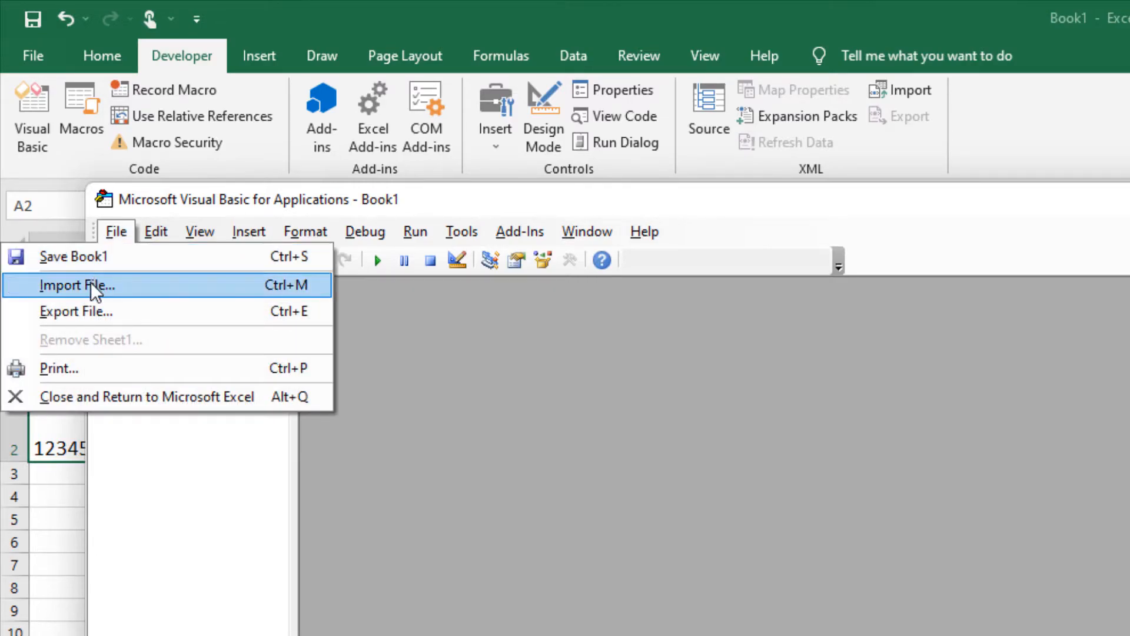
left_click(76, 285)
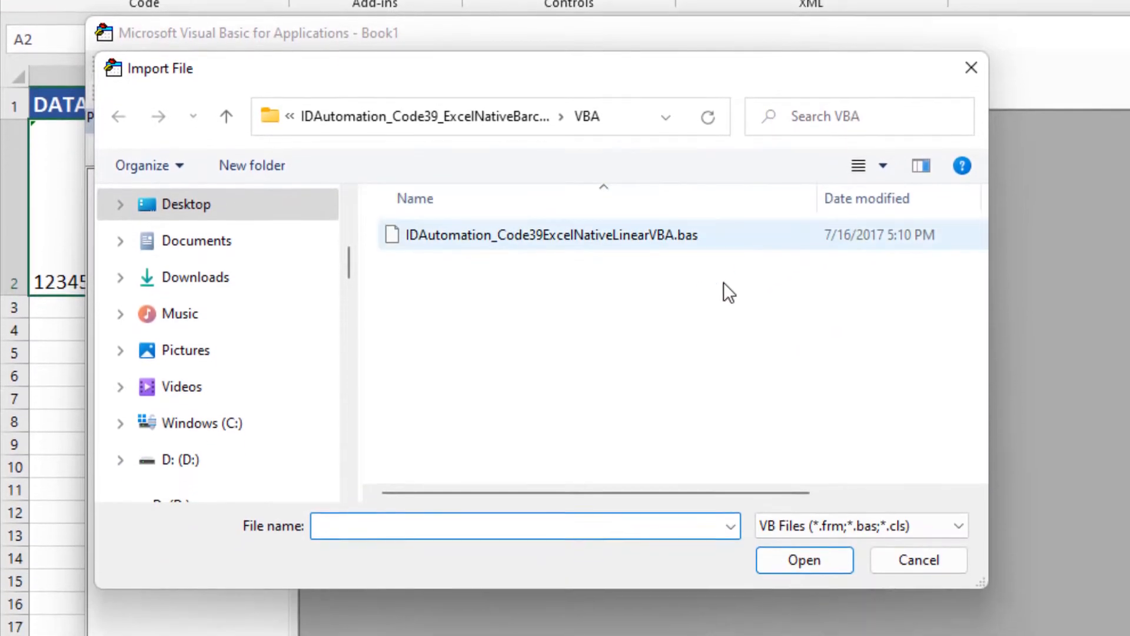
- Import IDAutomation_Code39ExcelNativeLinearVBA.bas into Book1's Modules and return to the Excel sheet
left_click(551, 222)
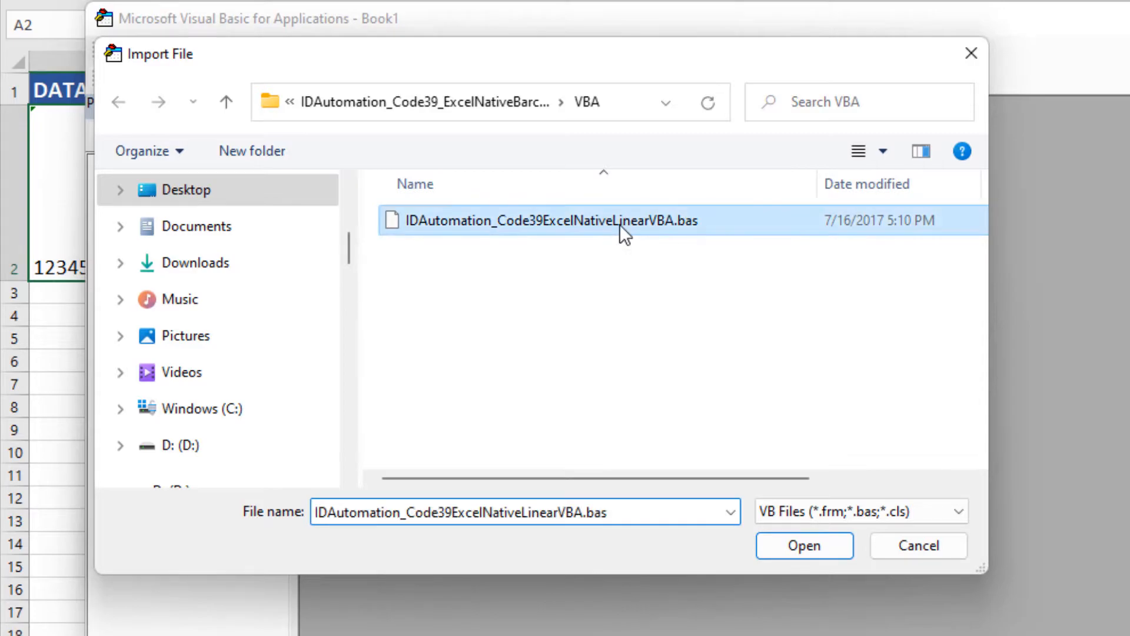
left_click(805, 545)
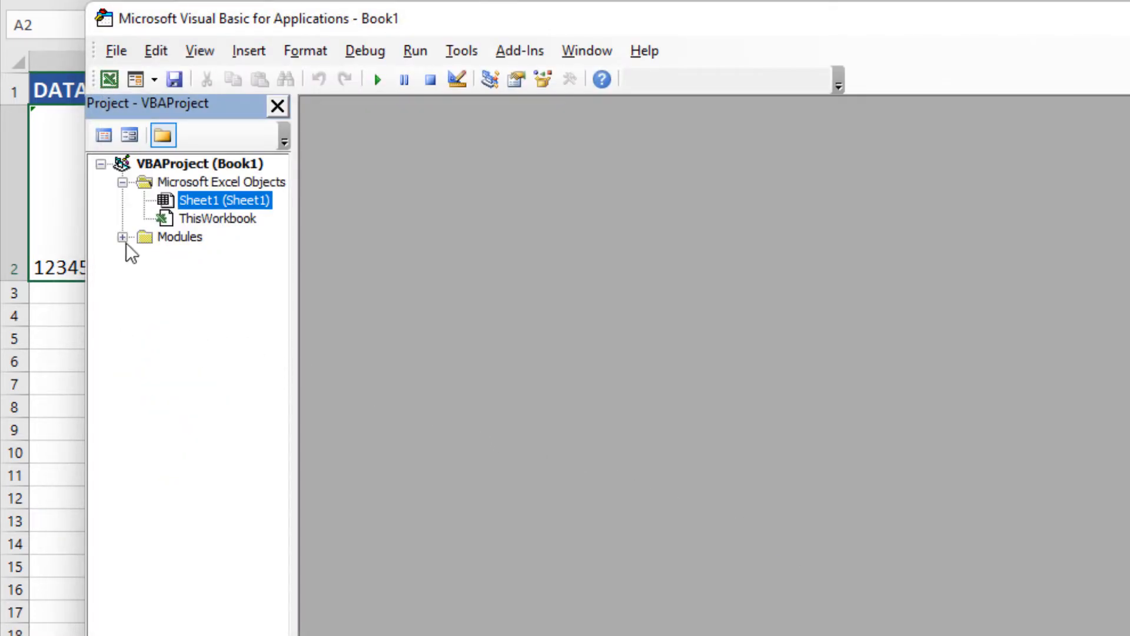
left_click(121, 237)
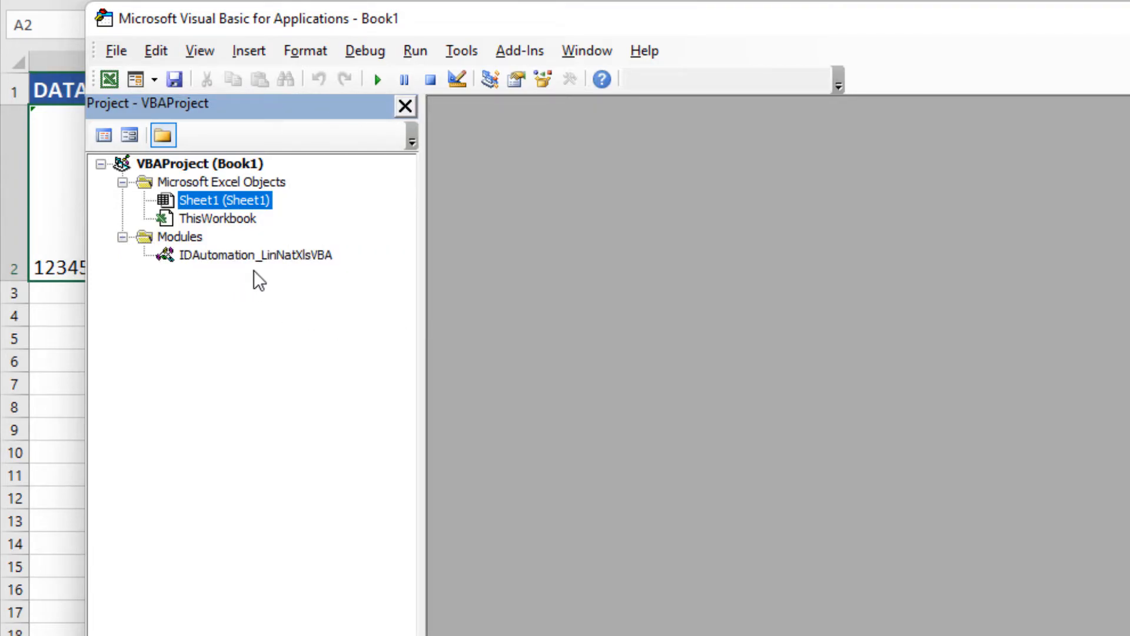
left_click(115, 51)
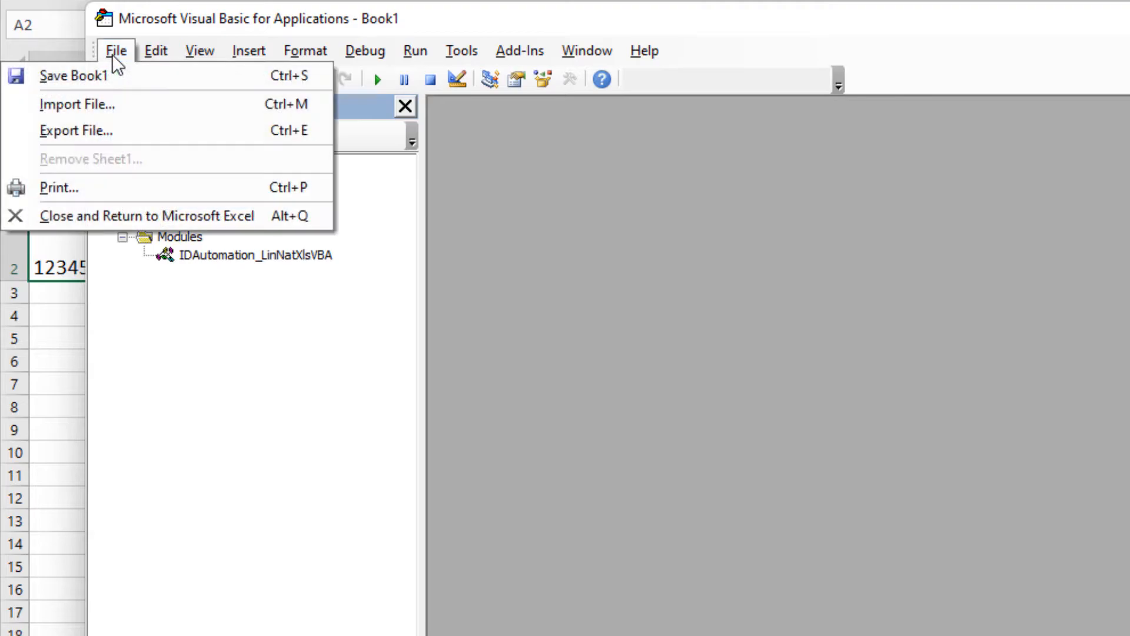
mouse_move(117, 223)
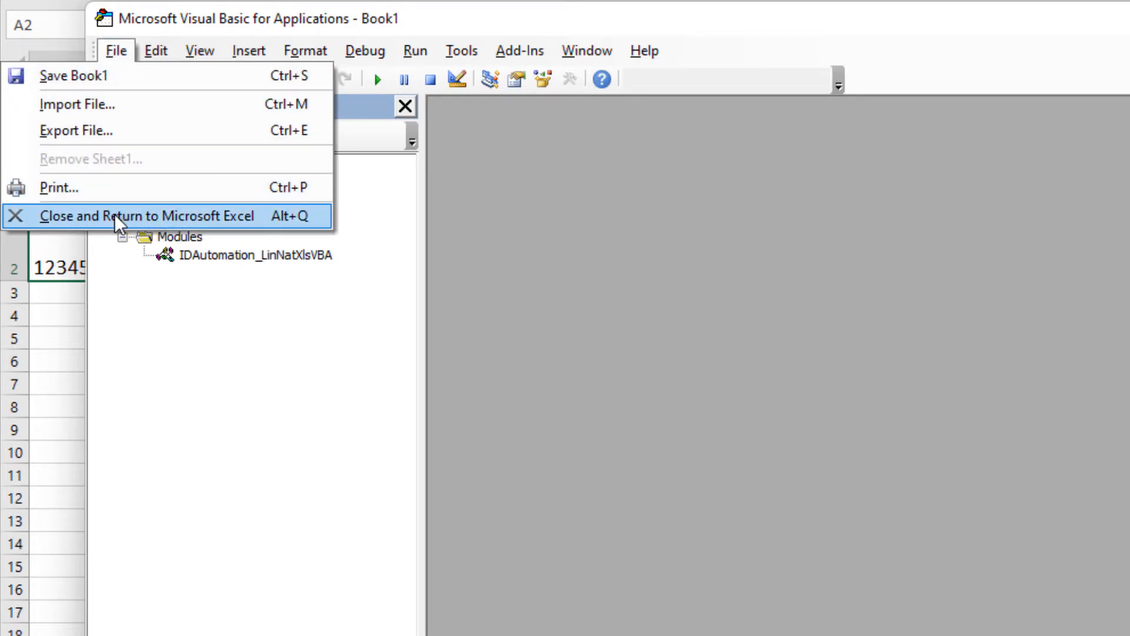
left_click(141, 217)
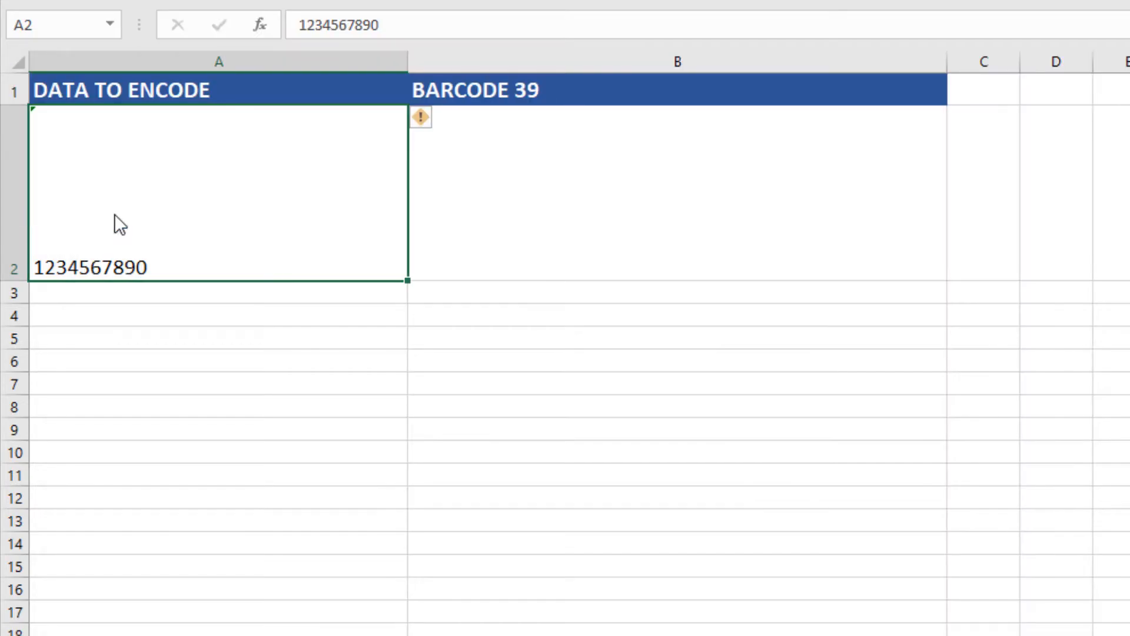
mouse_move(120, 254)
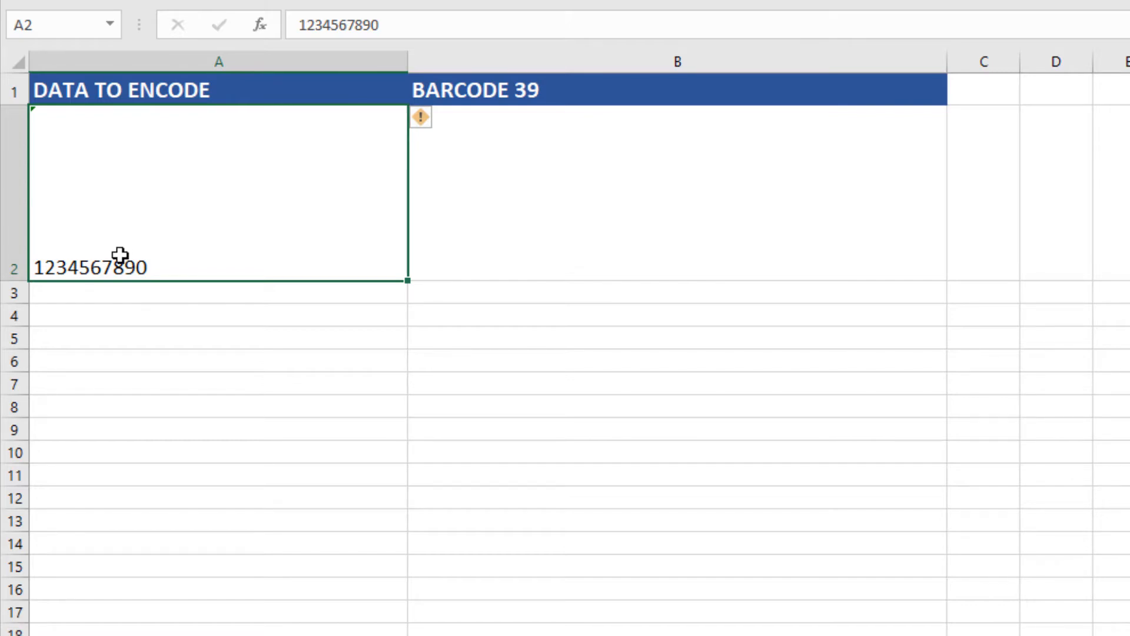
mouse_move(514, 246)
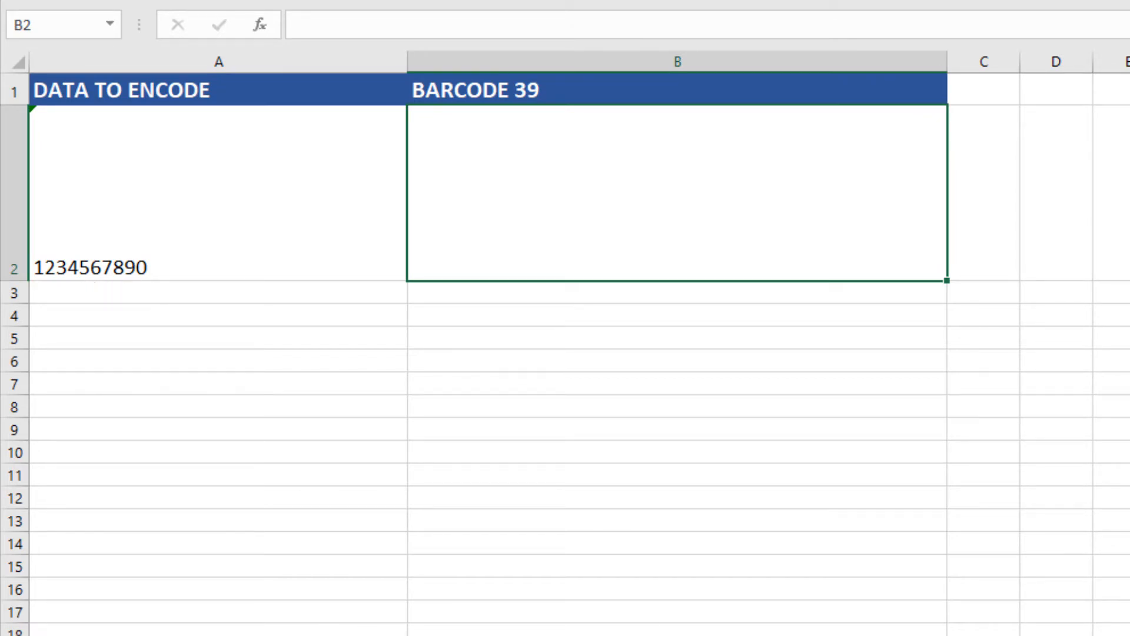
type("=IDAutomation_NXLS_C39(")
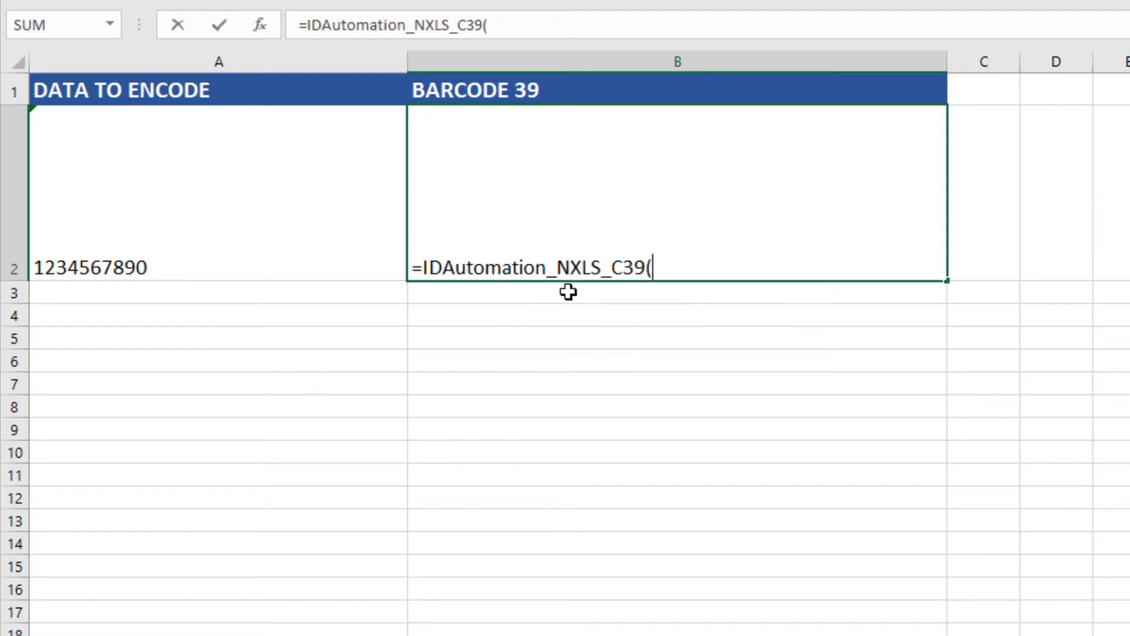
mouse_move(607, 485)
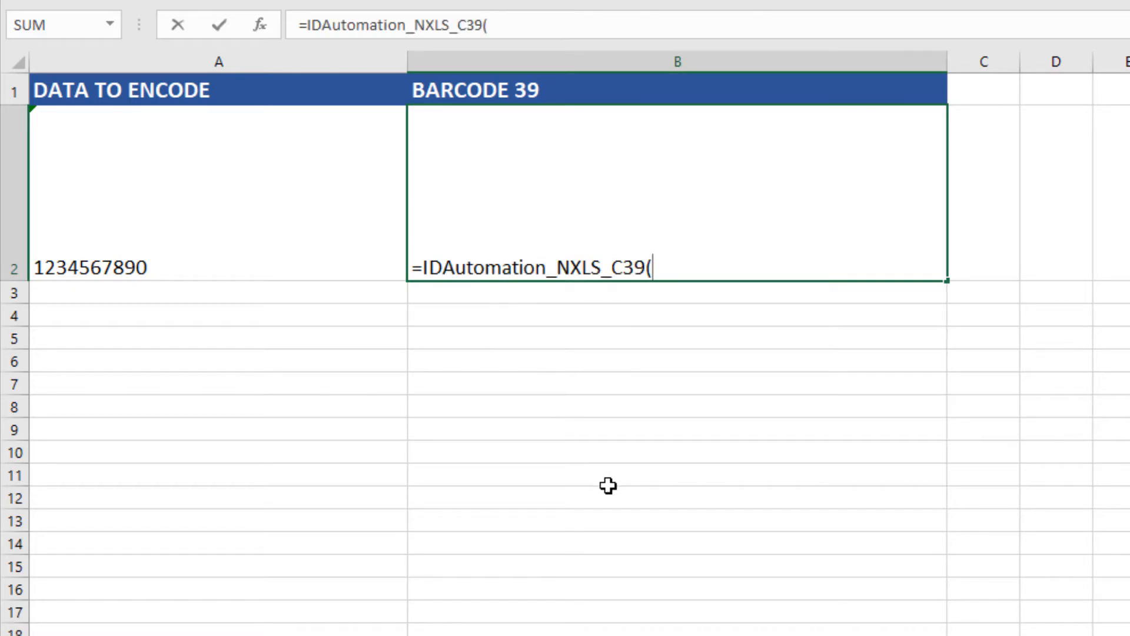
left_click(205, 268)
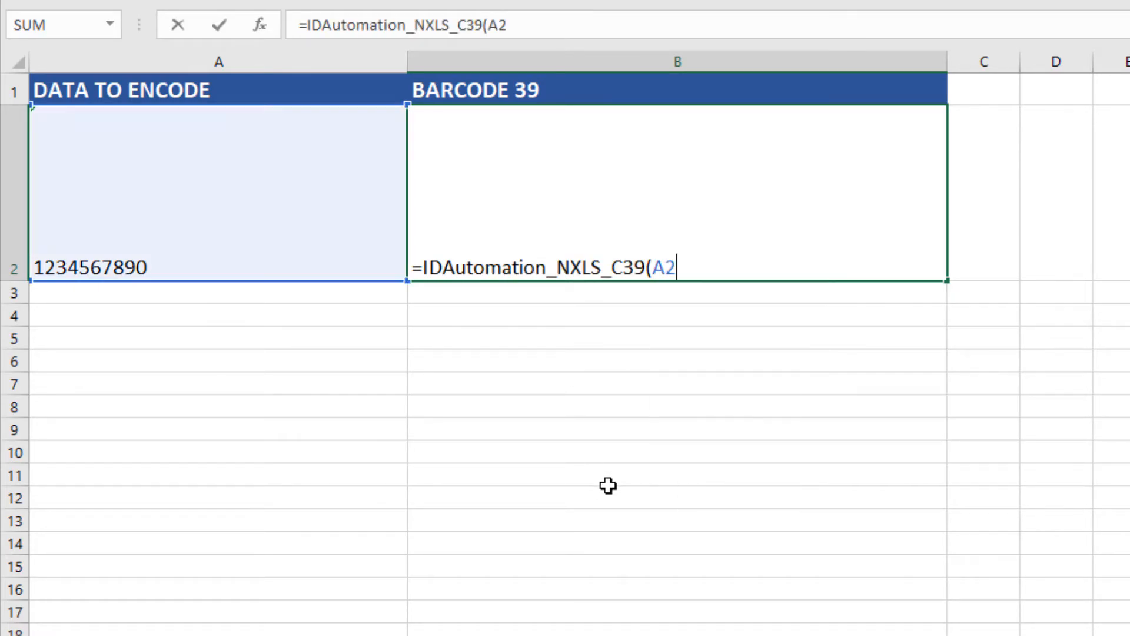
type(",")
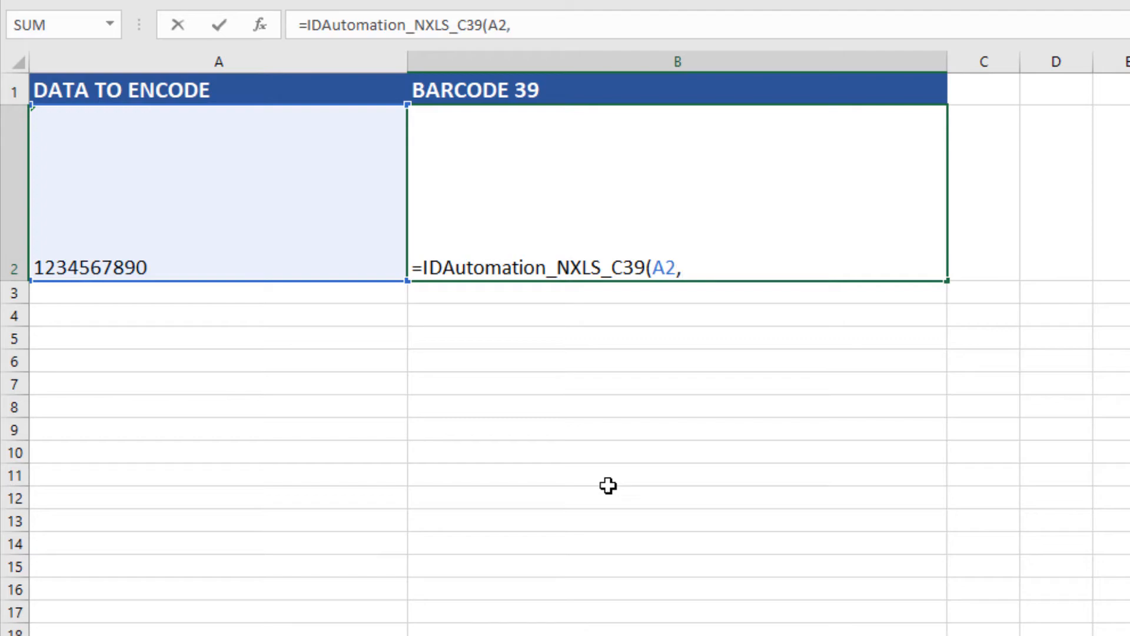
type("1")
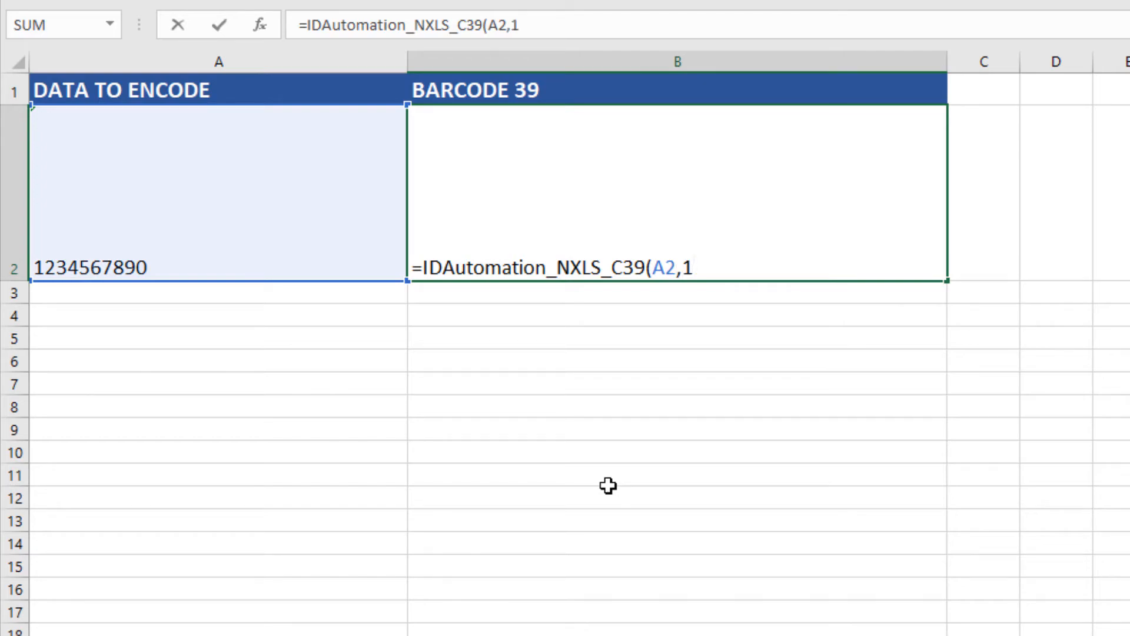
type(")")
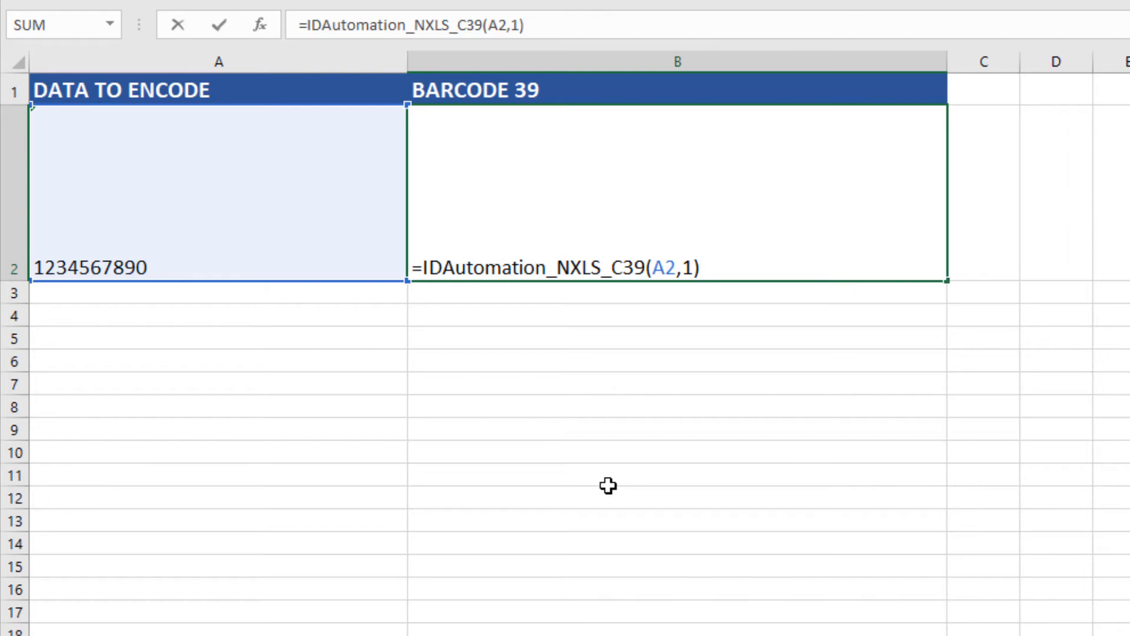
key("Enter")
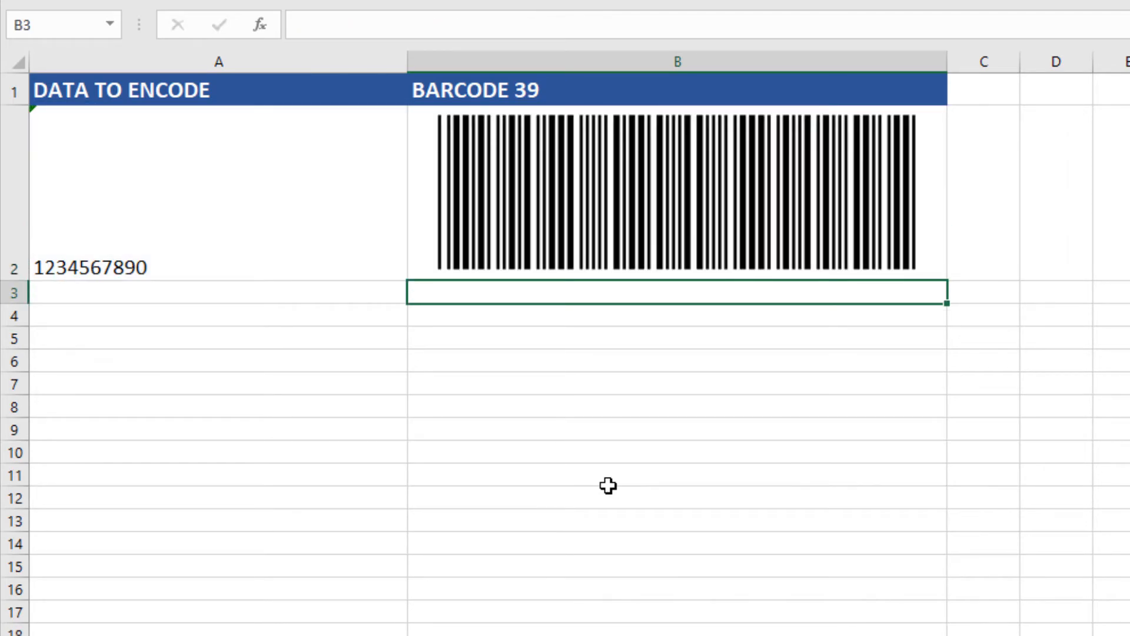
mouse_move(694, 316)
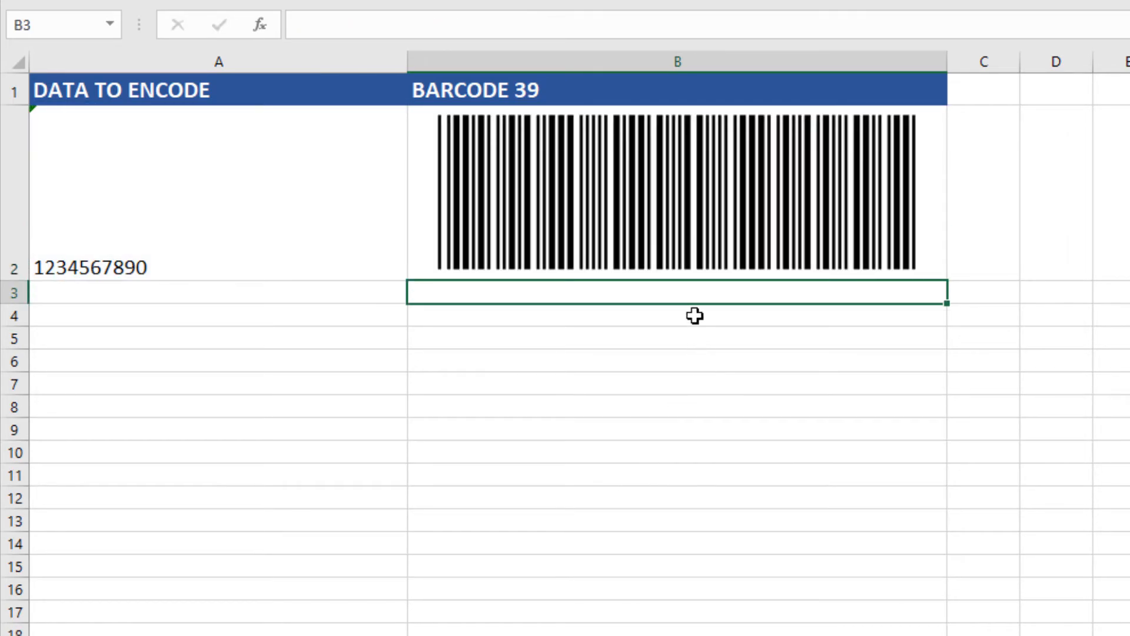
mouse_move(846, 299)
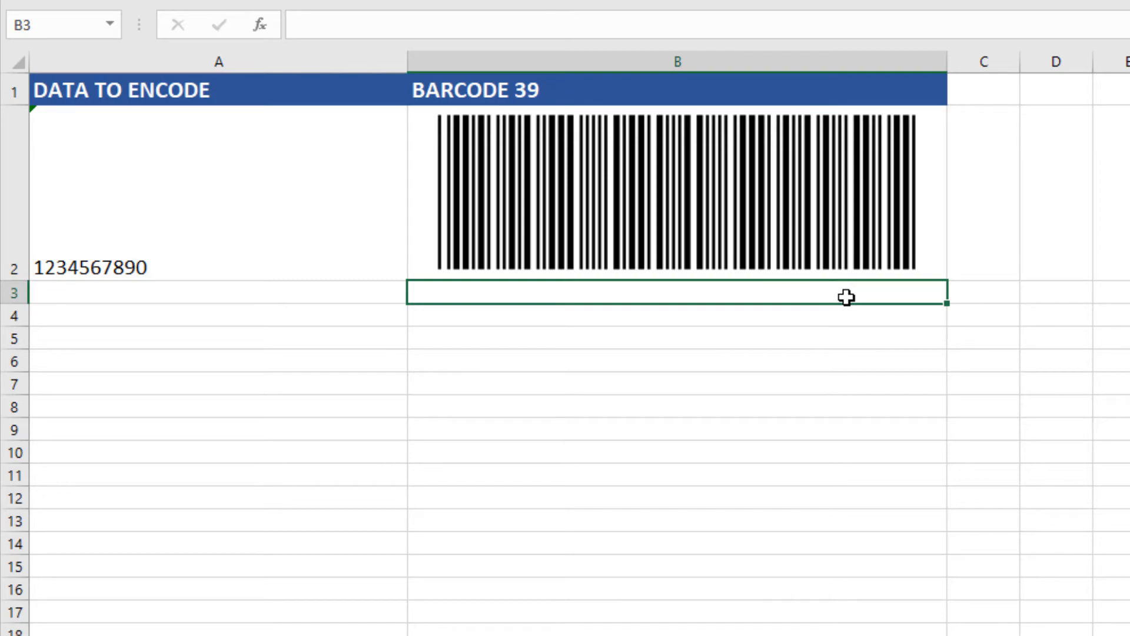
mouse_move(38, 301)
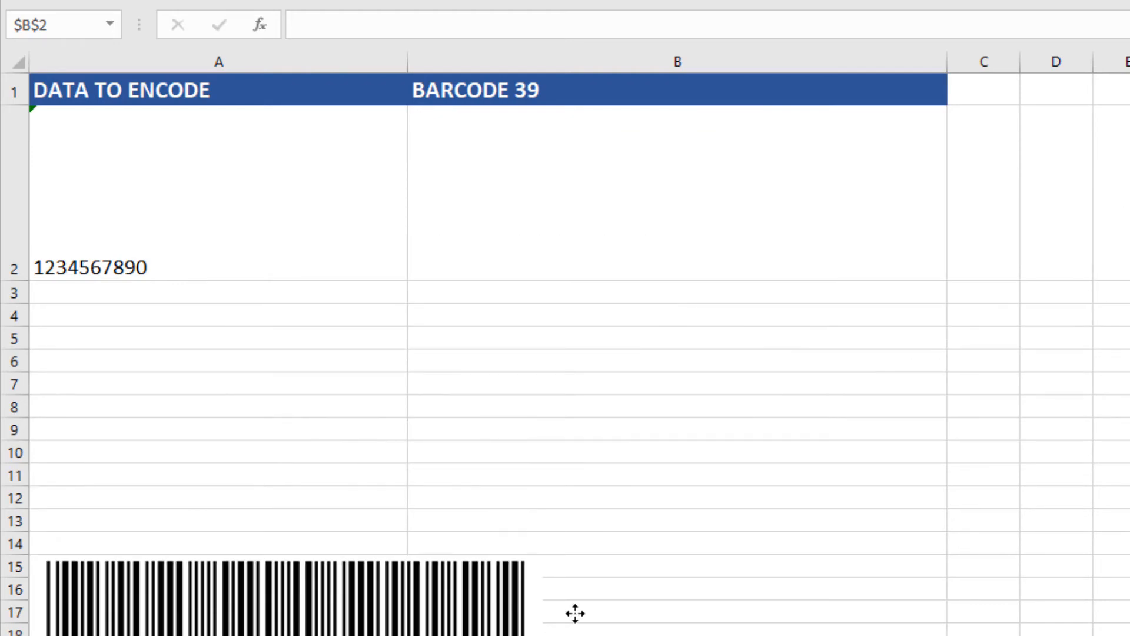
- Move the barcode back into B2 and recommit its formula so the image redraws neatly in the cell
left_click_drag(573, 613, 724, 171)
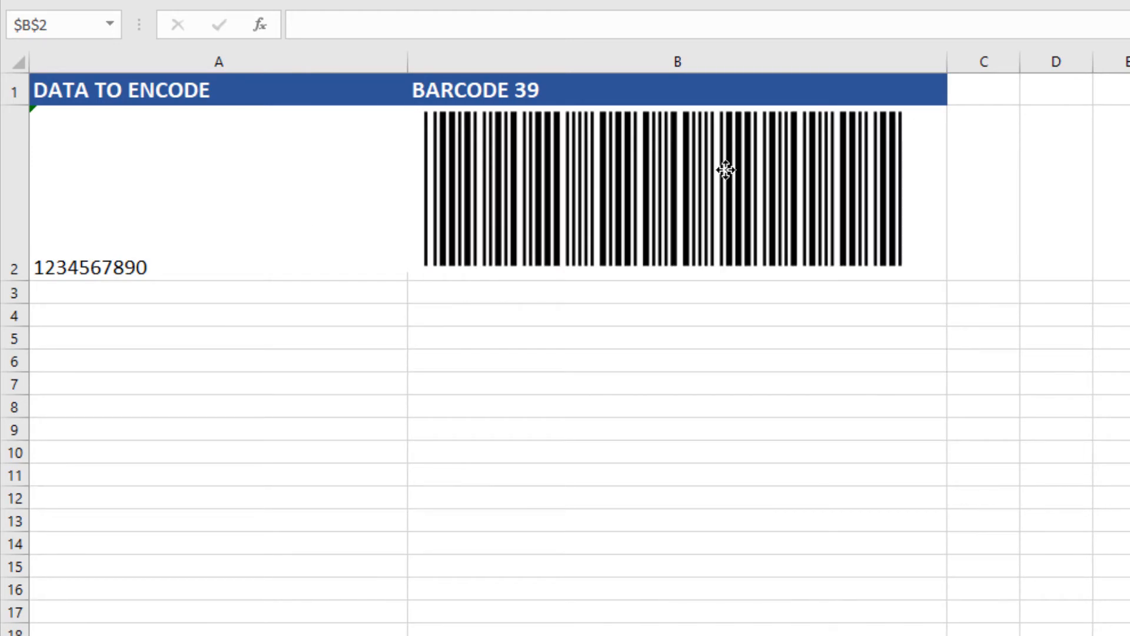
left_click(721, 169)
type("=IDAutomation_NXLS_C39(A2,1)")
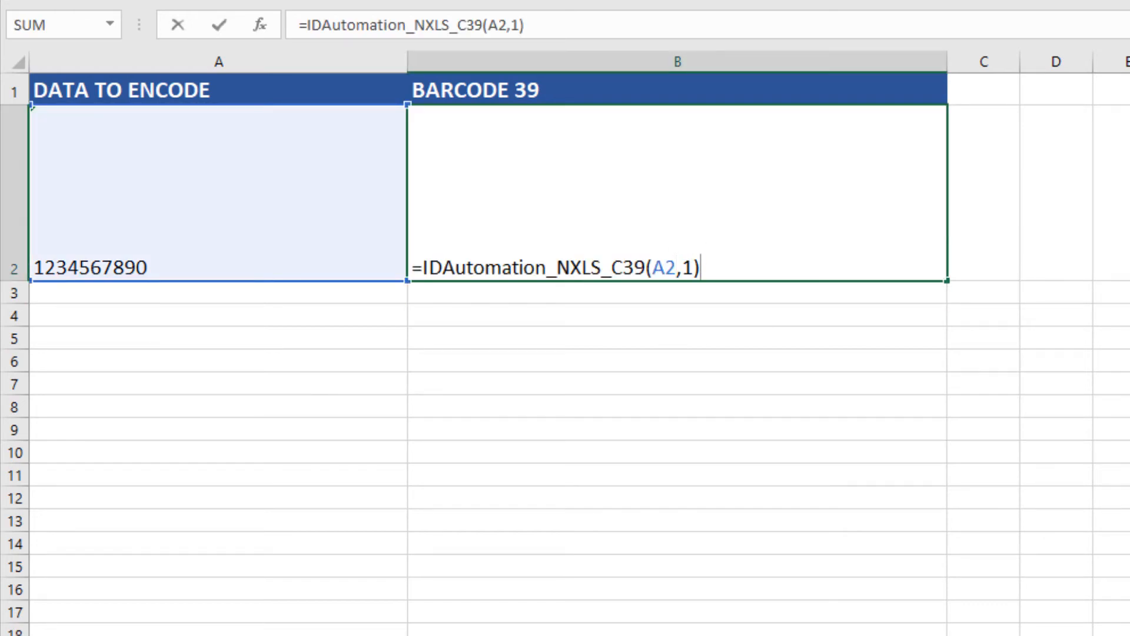
key("Enter")
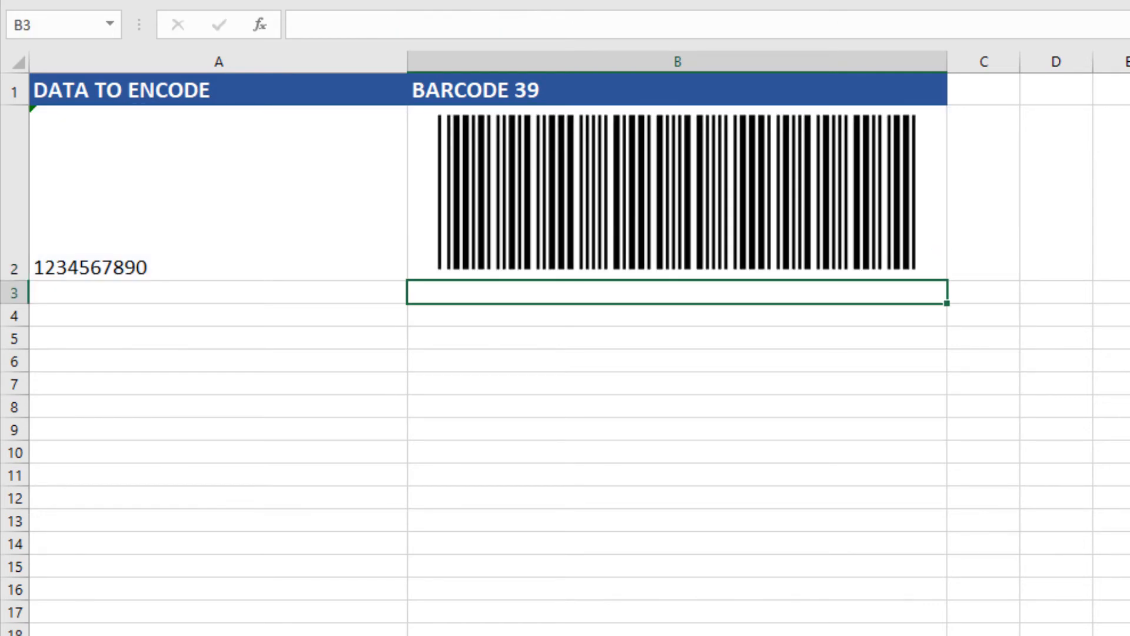
mouse_move(560, 202)
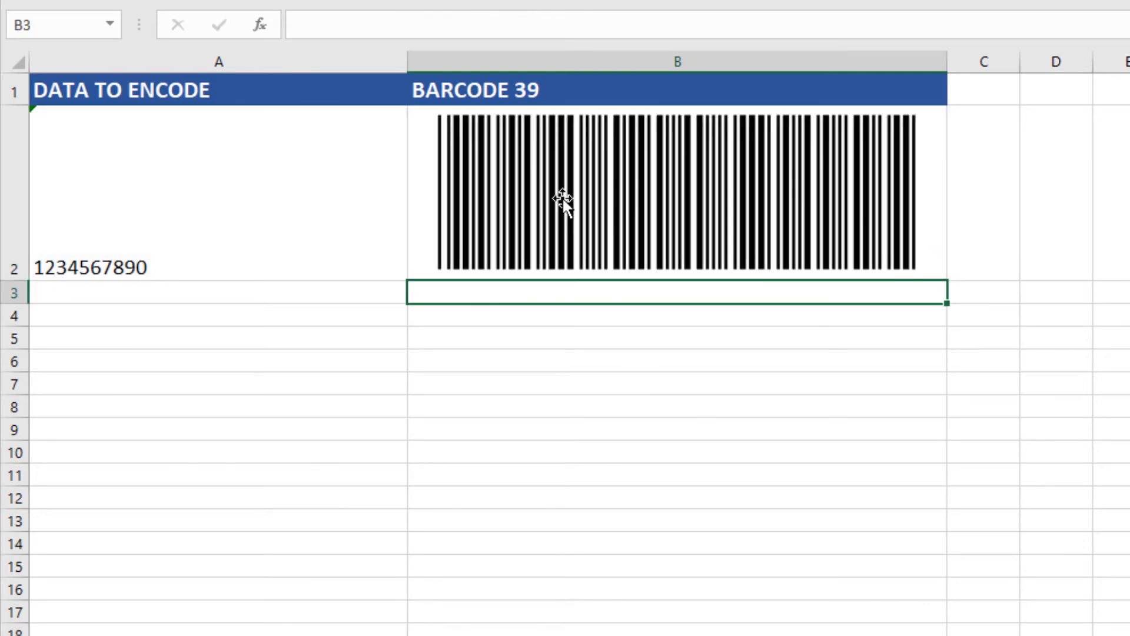